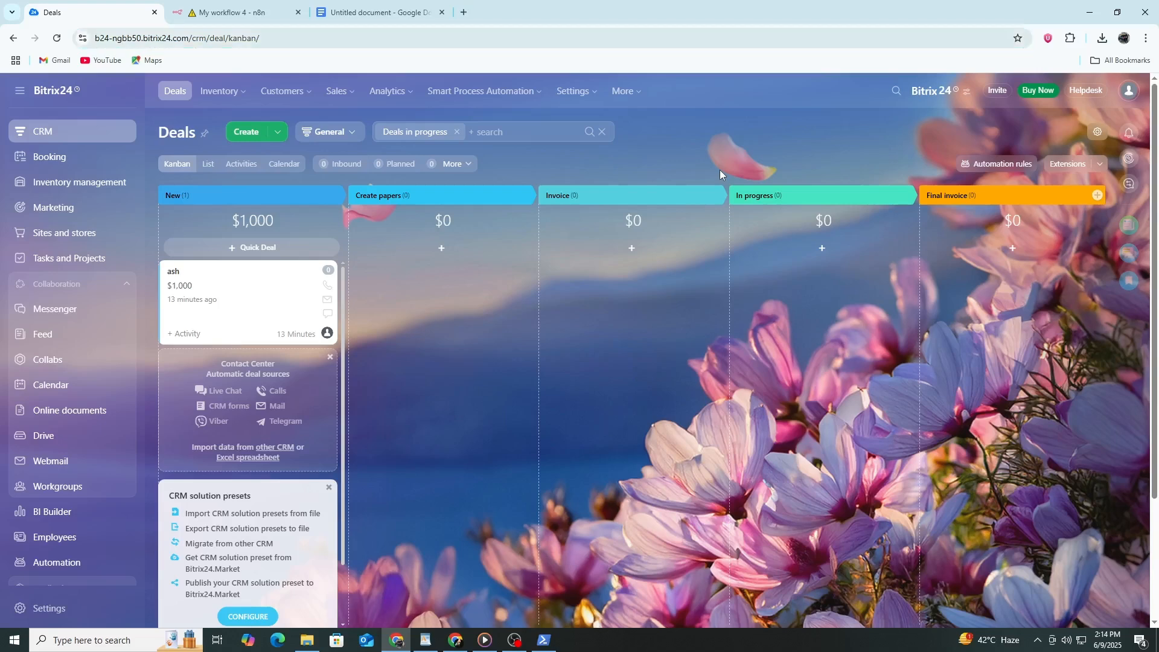
Switch from the Bitrix24 Deals tab to the empty 'My workflow 4' n8n editor
click(237, 12)
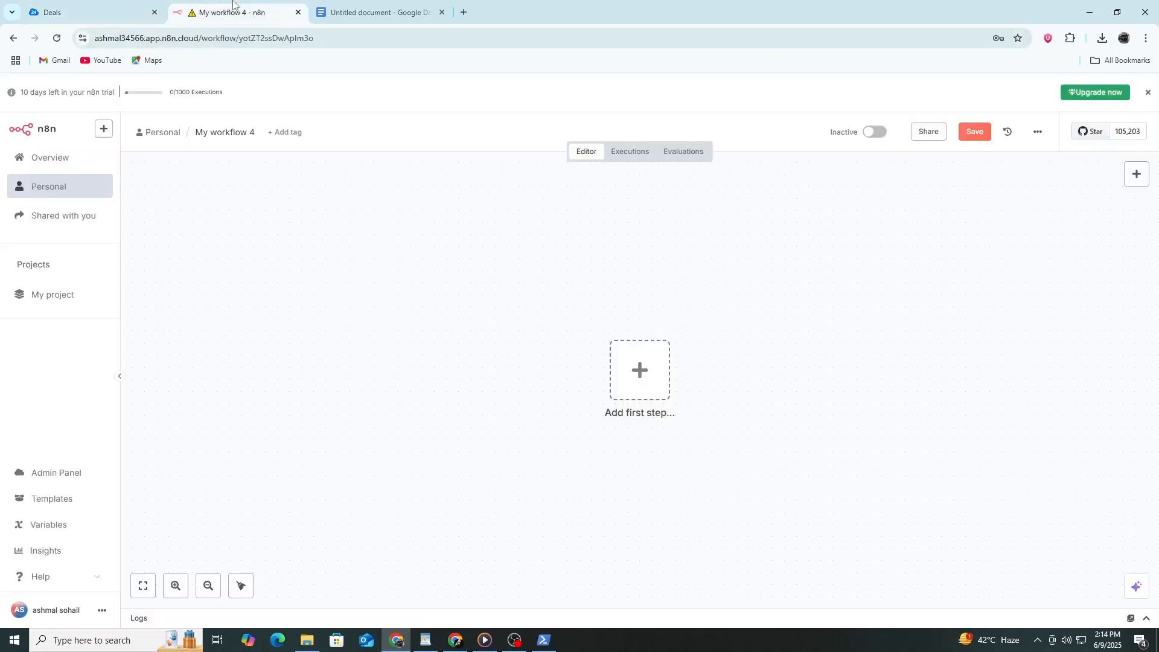
mouse_move(393, 229)
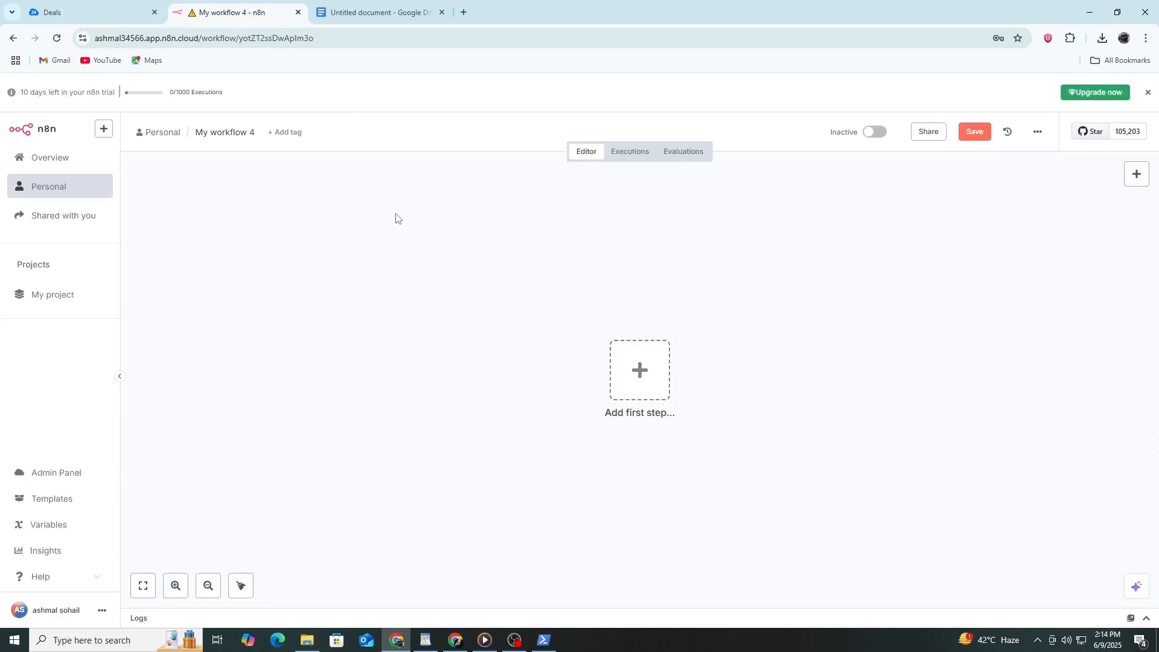
mouse_move(396, 211)
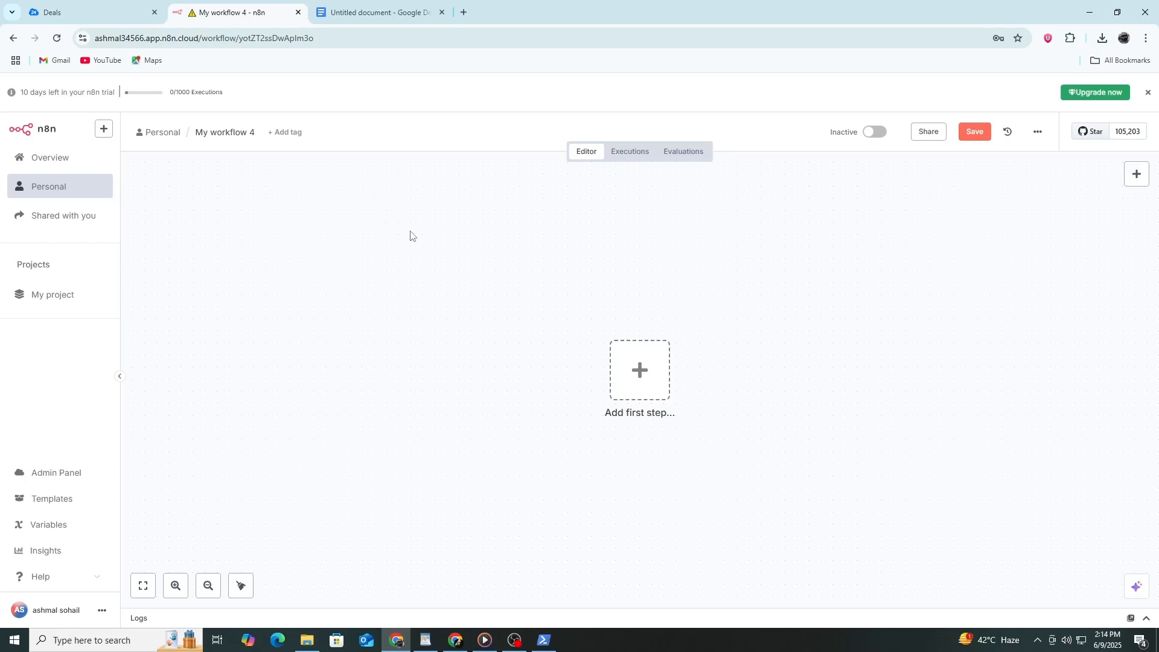
mouse_move(581, 315)
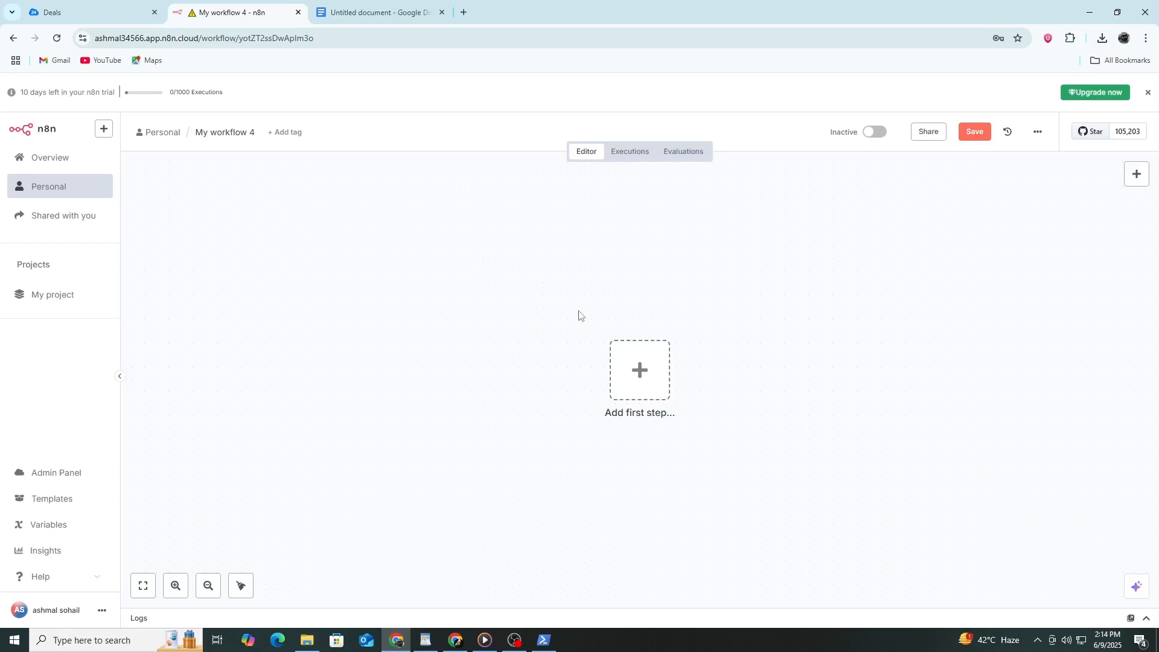
Add an HTTP Request node as the workflow's first step, showing its parameters
click(638, 370)
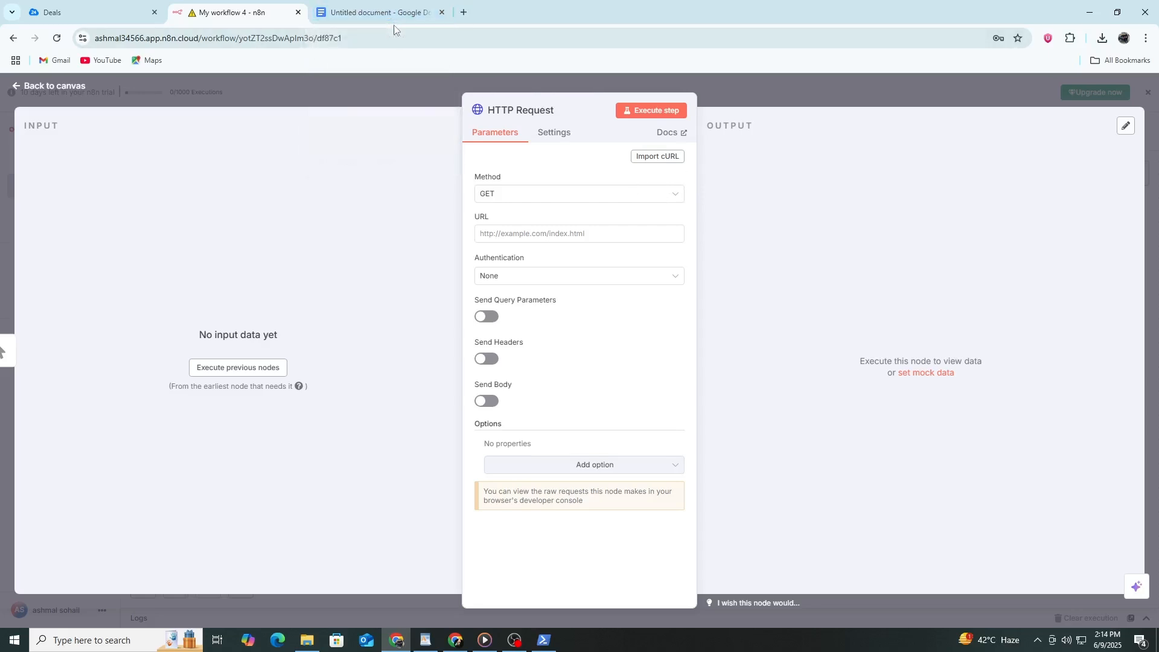
mouse_move(414, 87)
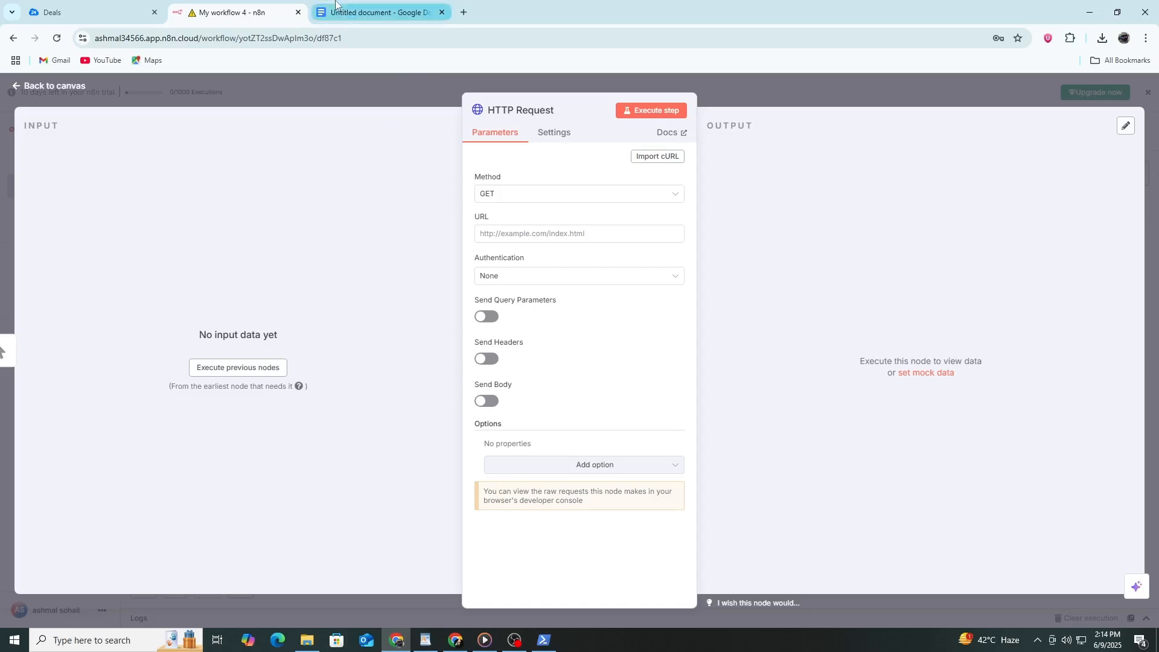
click(377, 13)
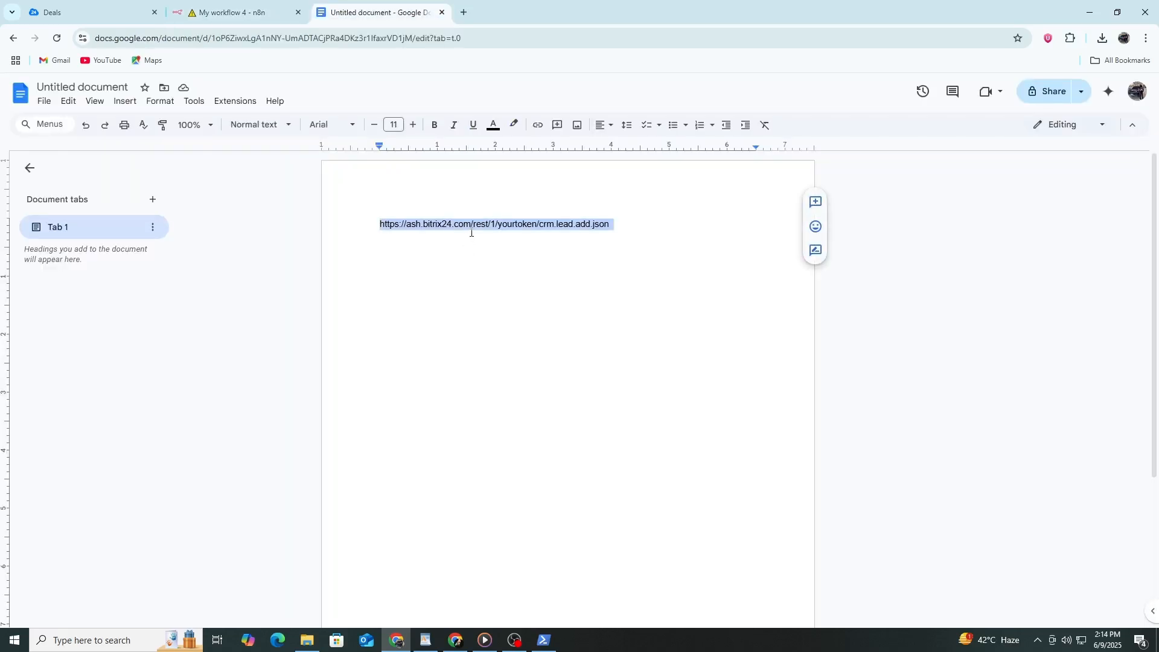
click(229, 12)
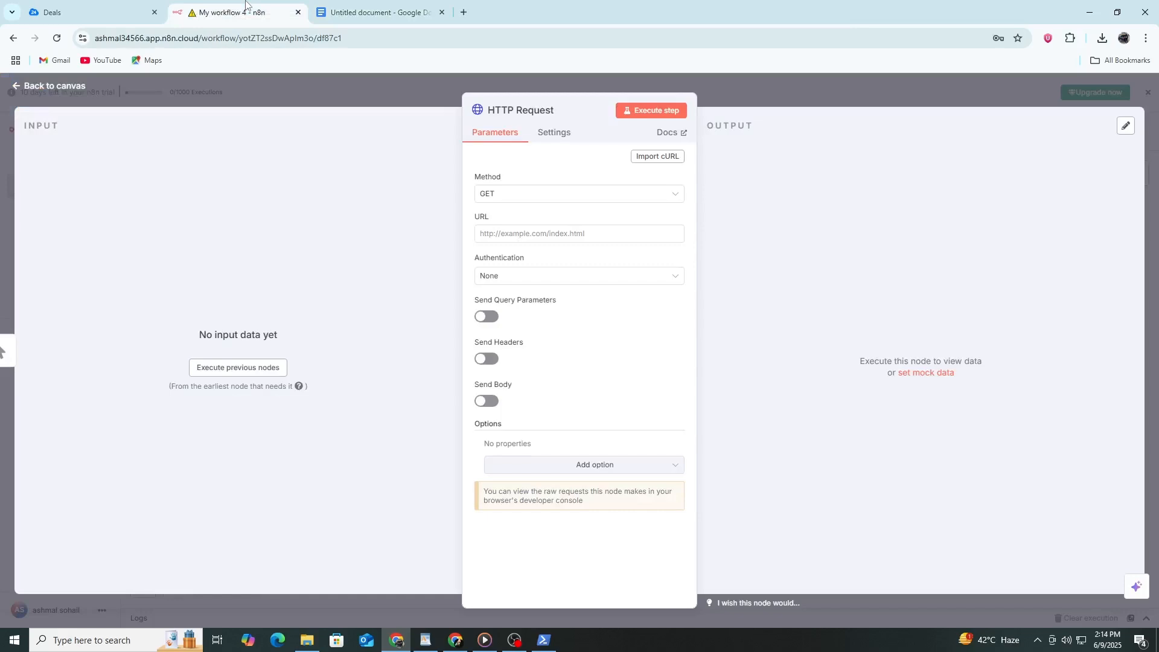
mouse_move(244, 6)
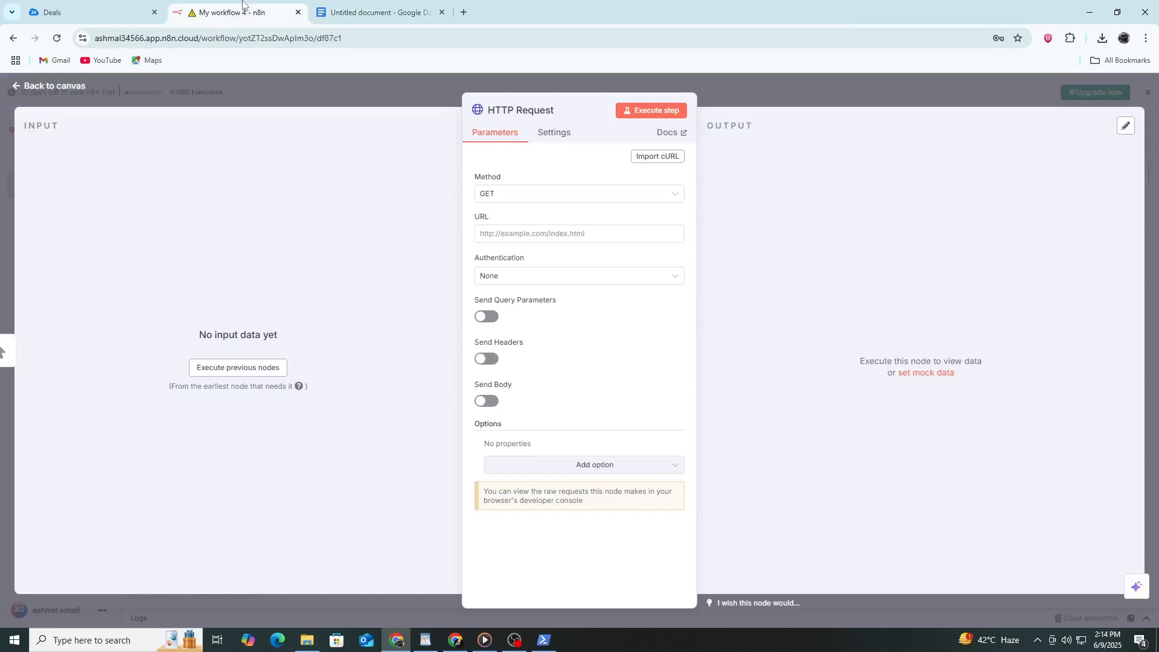
text(https://ash.bitrix24.com/rest/1/yourtoken/crm.lead.add.json)
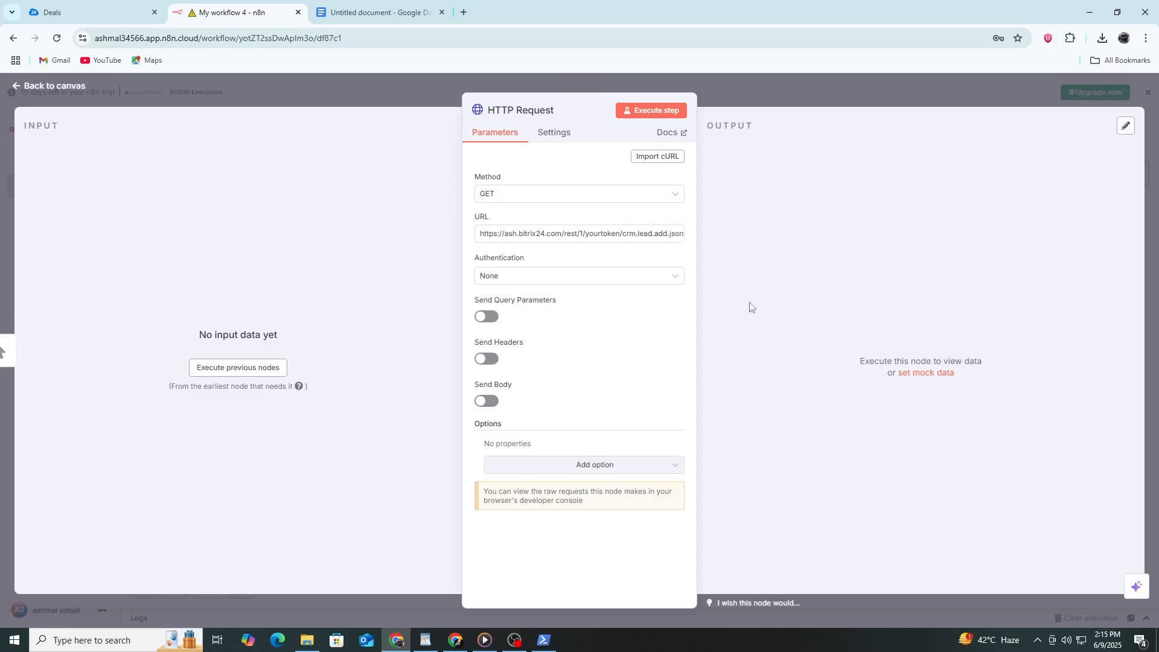
mouse_move(751, 272)
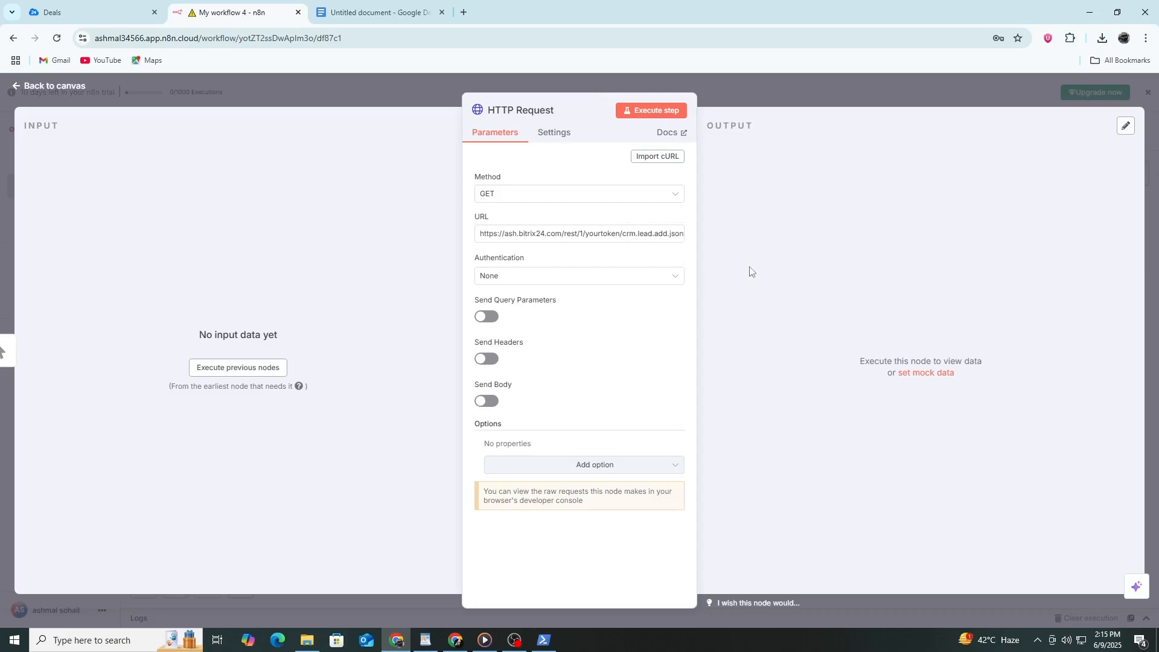
mouse_move(755, 269)
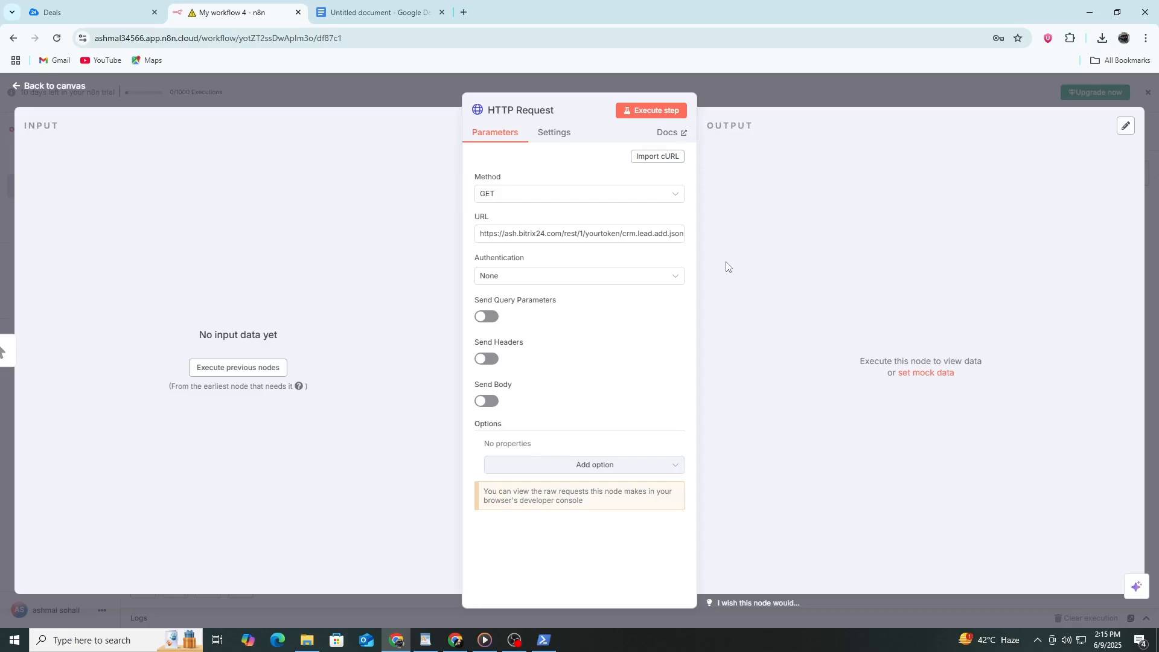
mouse_move(639, 257)
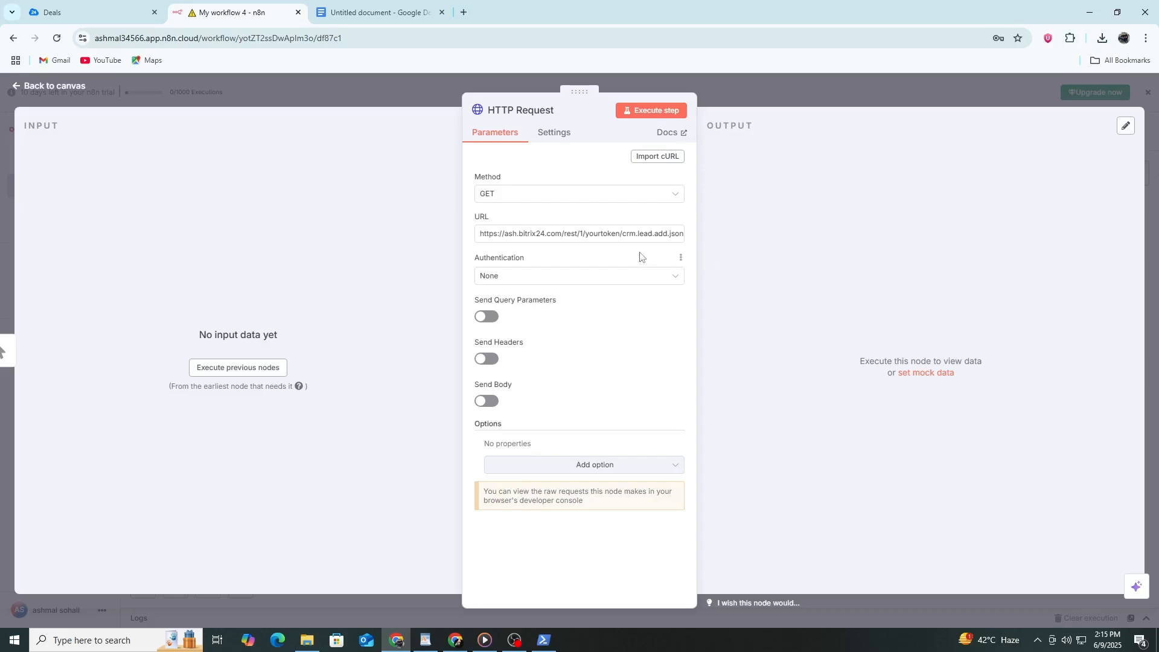
click(578, 193)
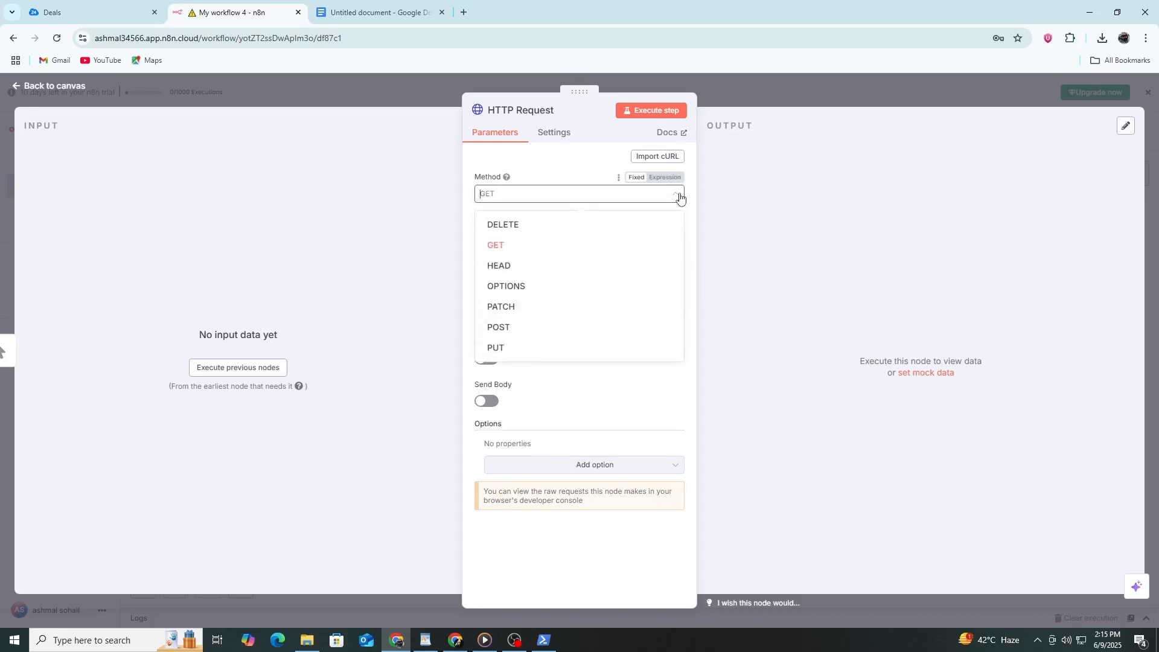
mouse_move(599, 245)
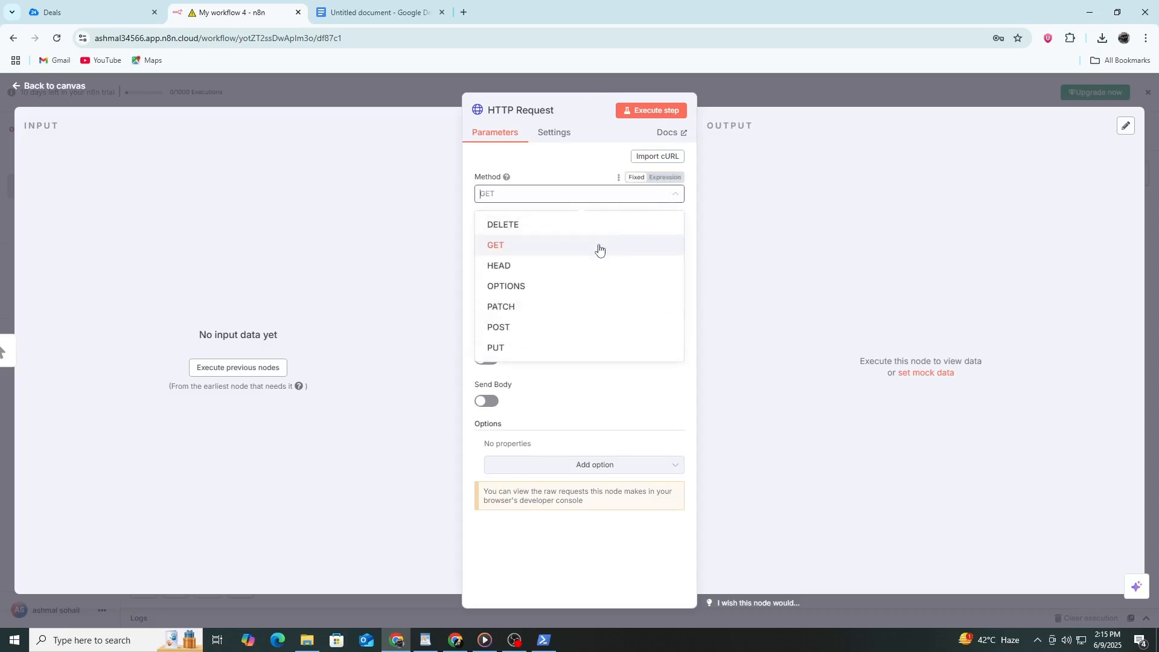
mouse_move(557, 338)
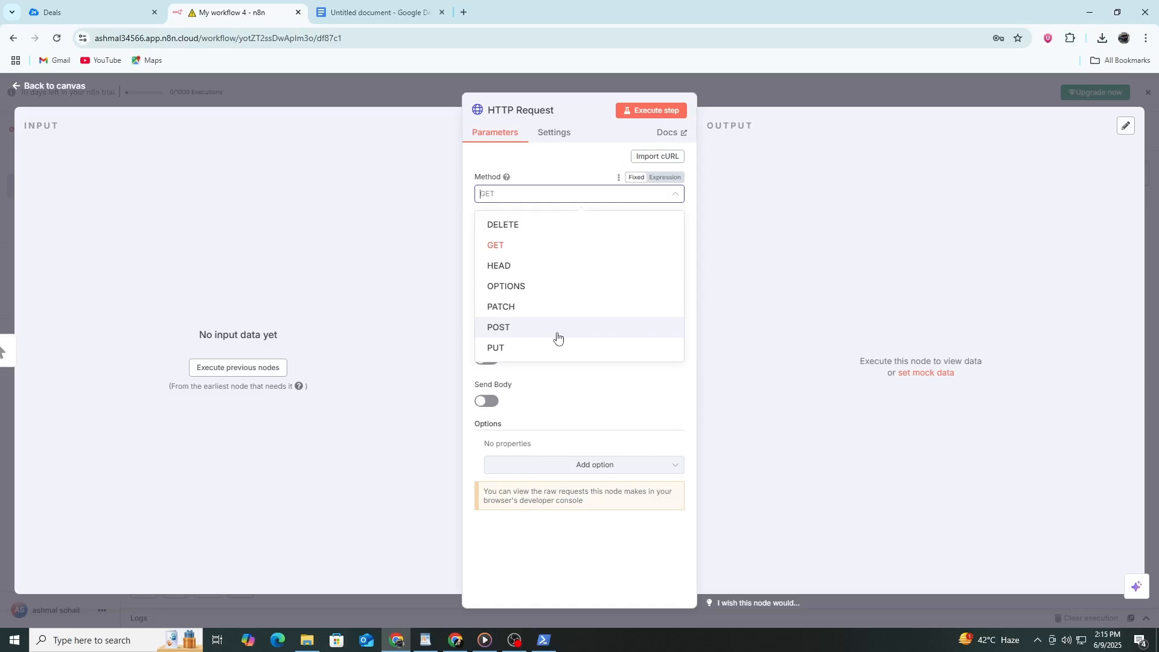
click(498, 327)
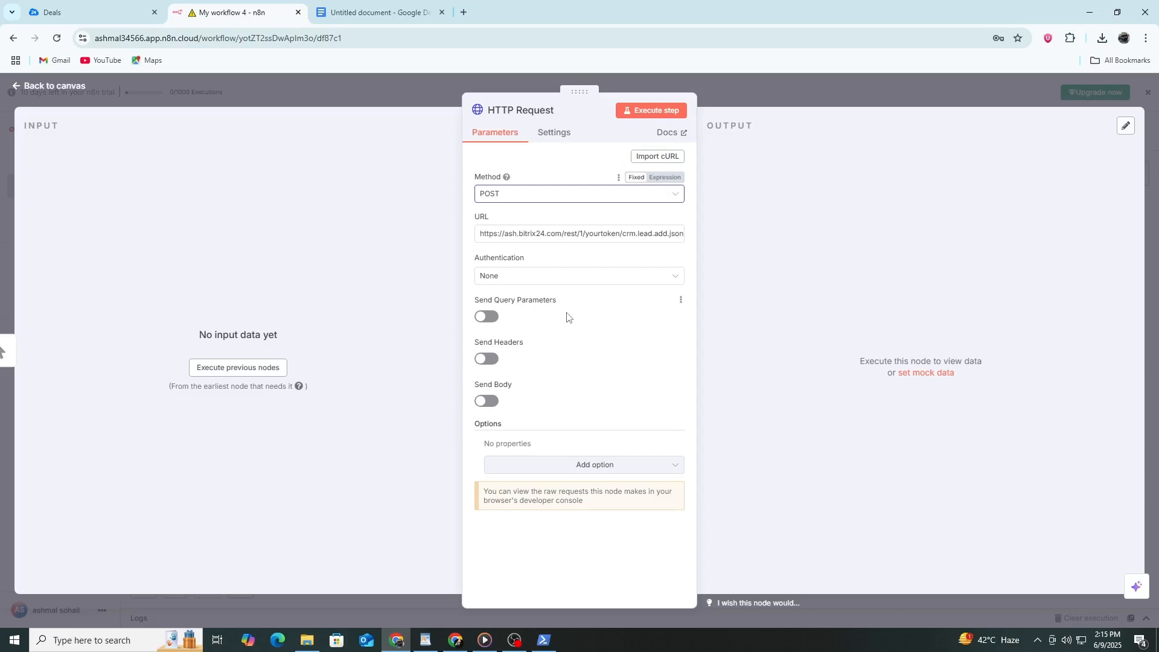
mouse_move(568, 316)
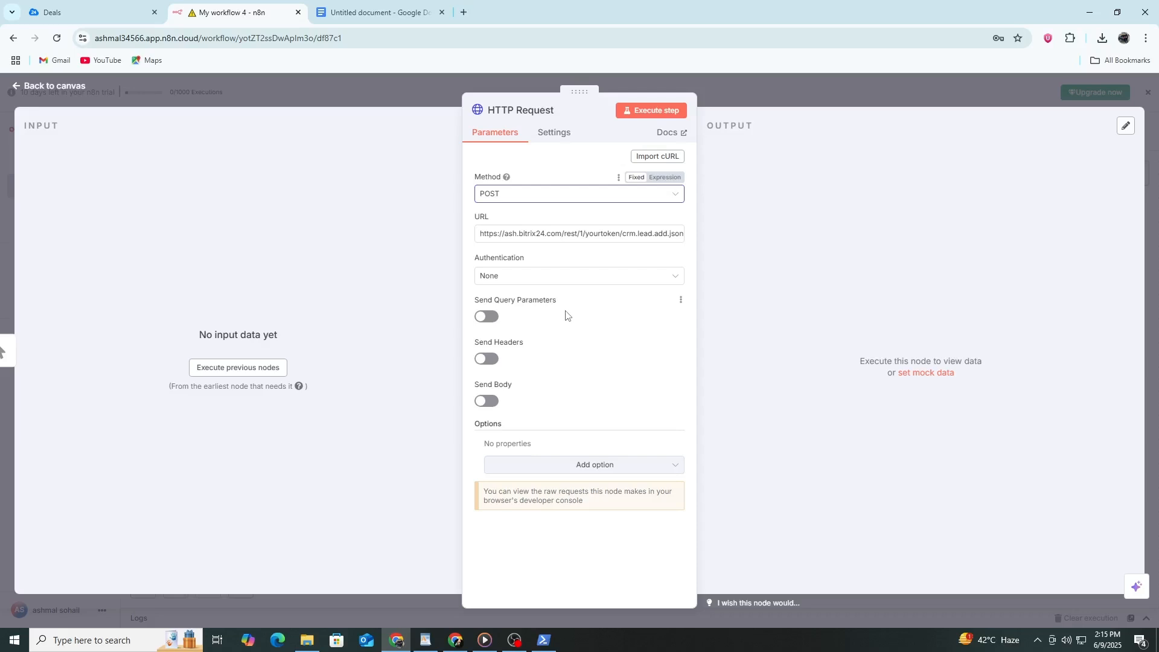
mouse_move(518, 275)
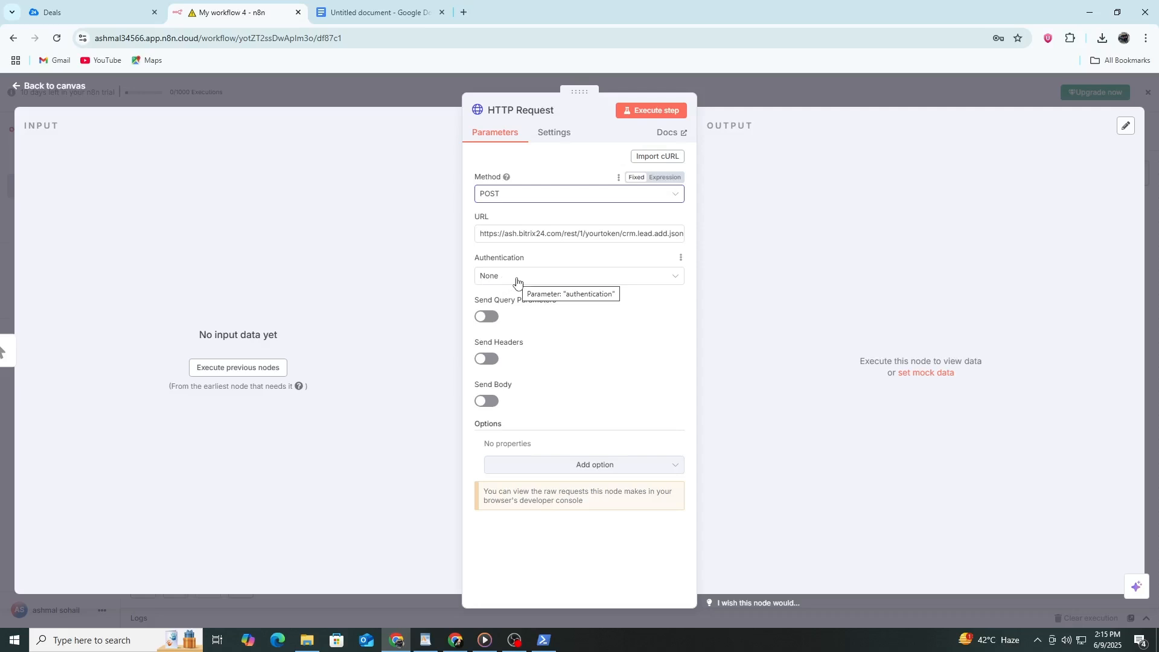
mouse_move(518, 283)
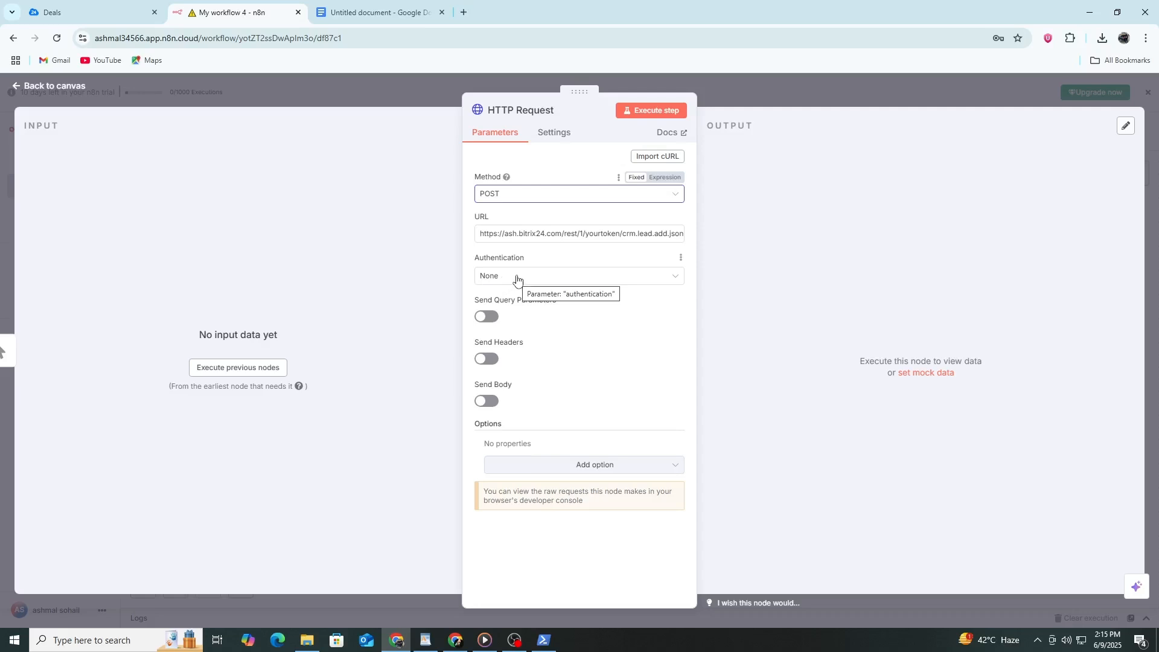
mouse_move(515, 282)
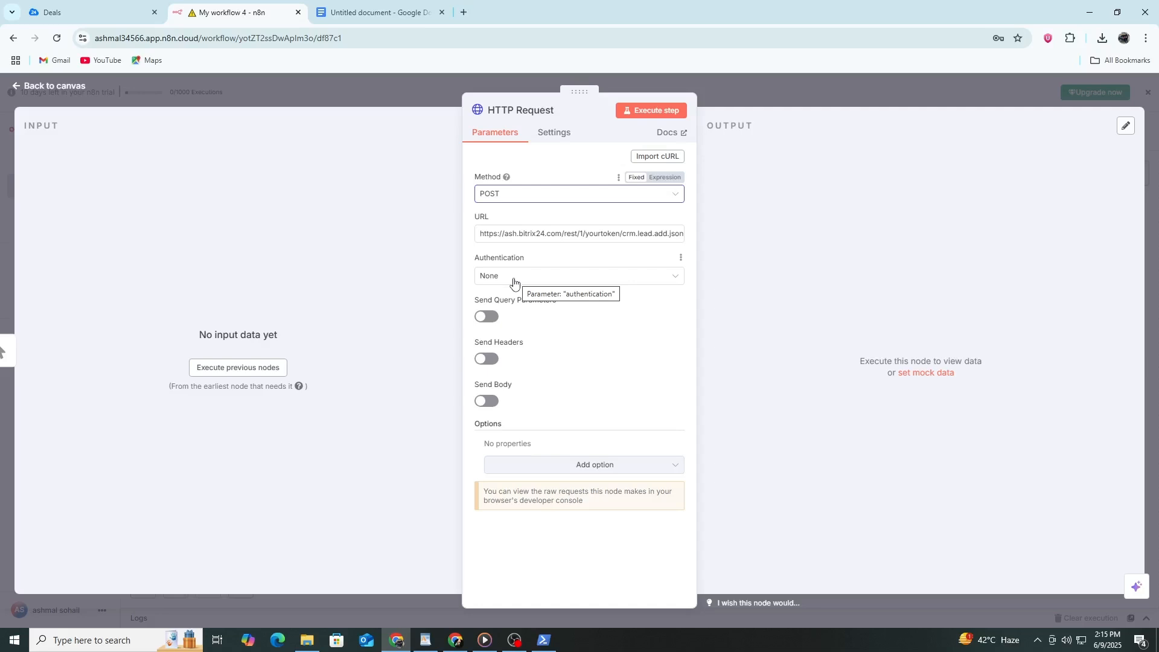
mouse_move(423, 283)
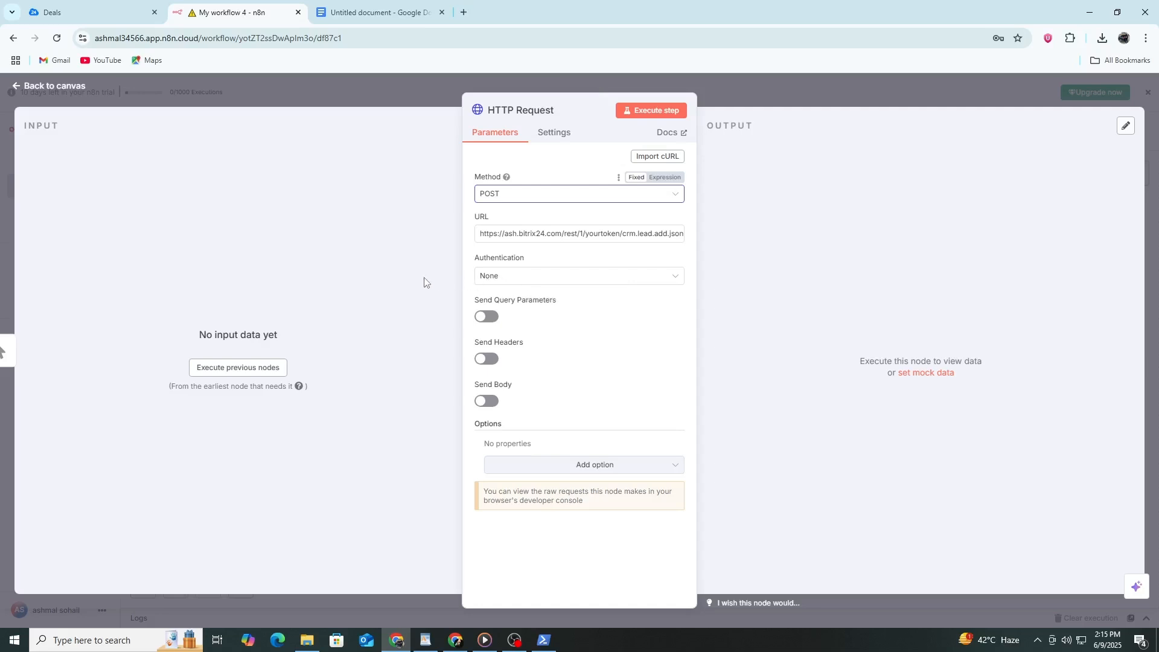
mouse_move(466, 315)
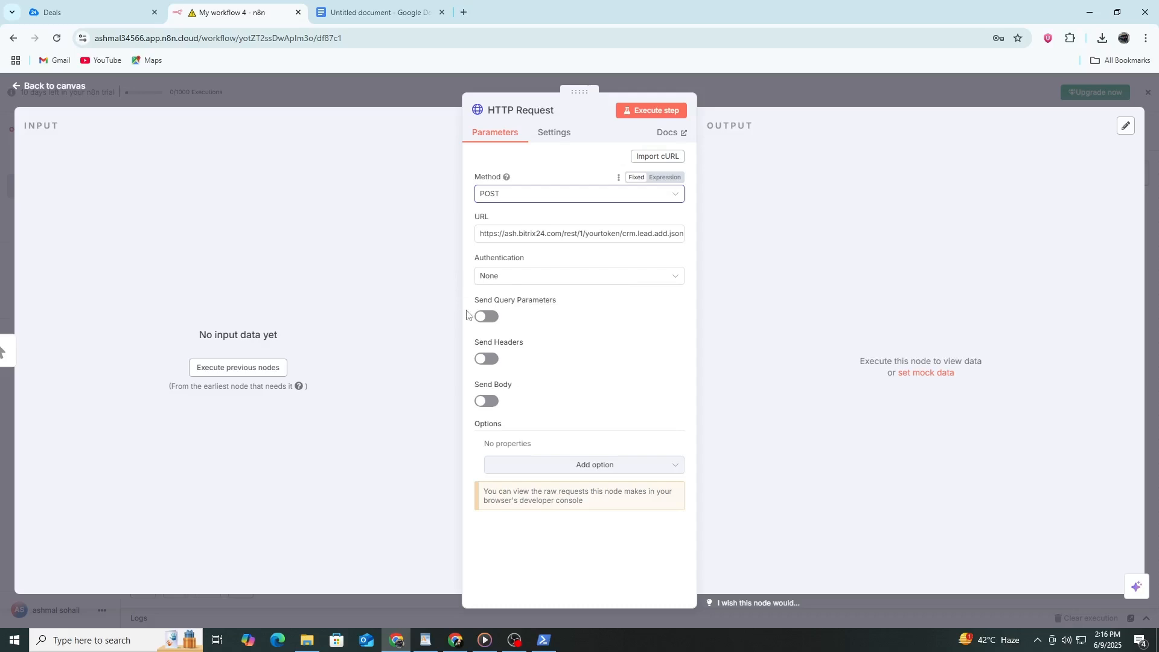
Send a header named 'ash' with value 1 and enable sending a JSON body
click(485, 359)
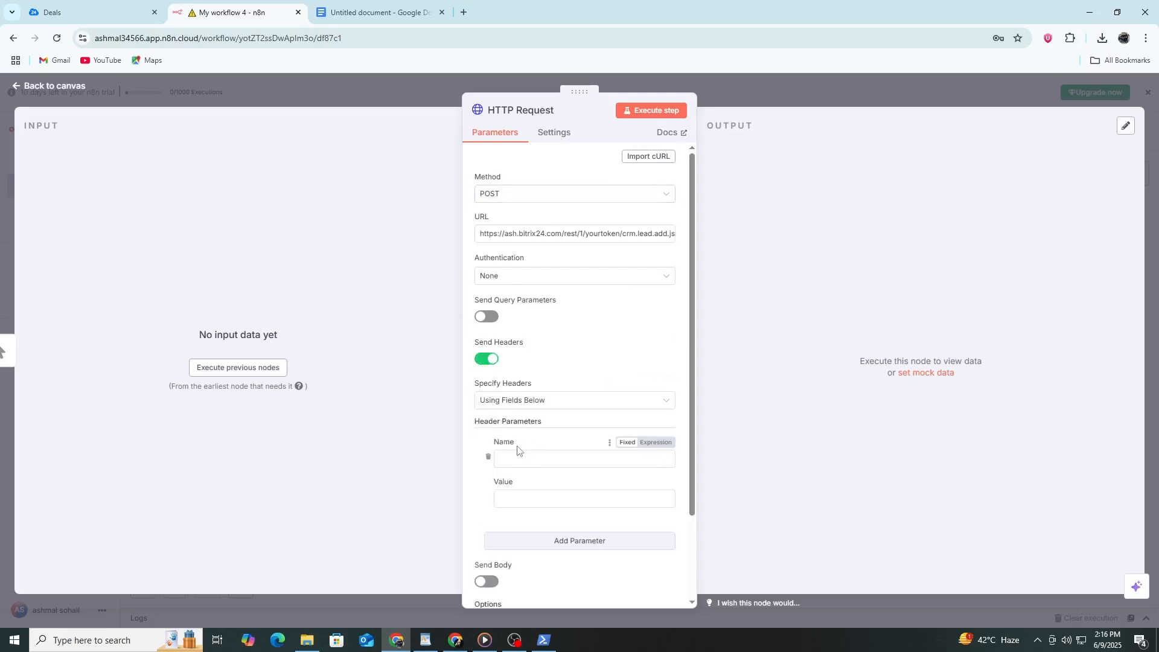
click(582, 459)
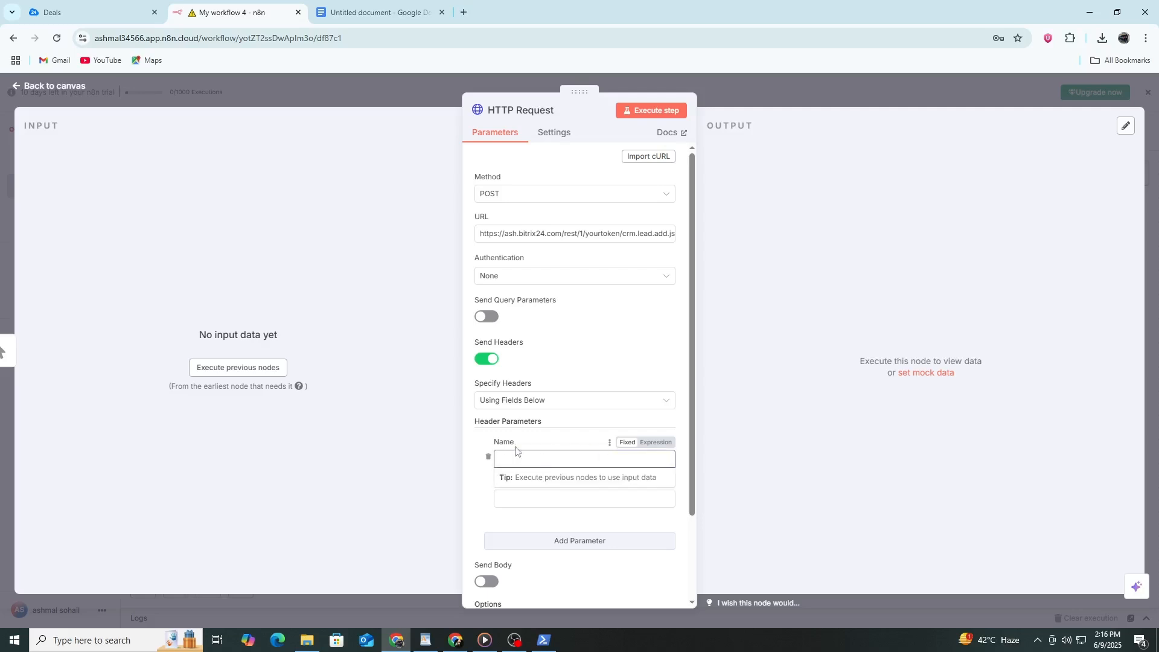
text(ash)
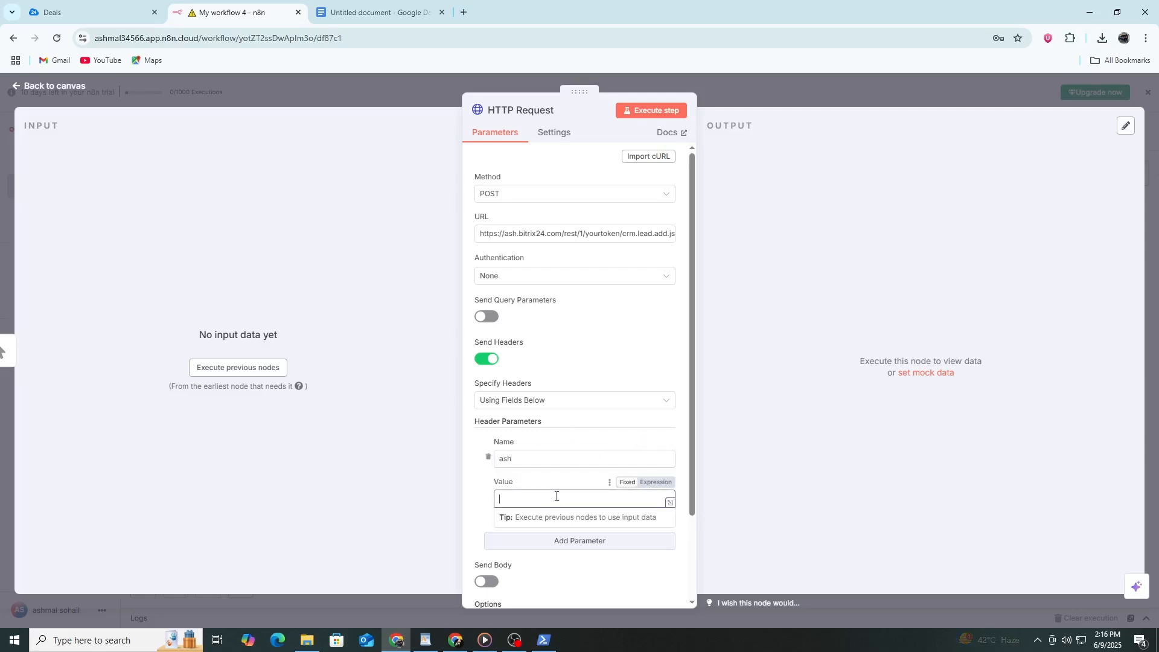
text(t)
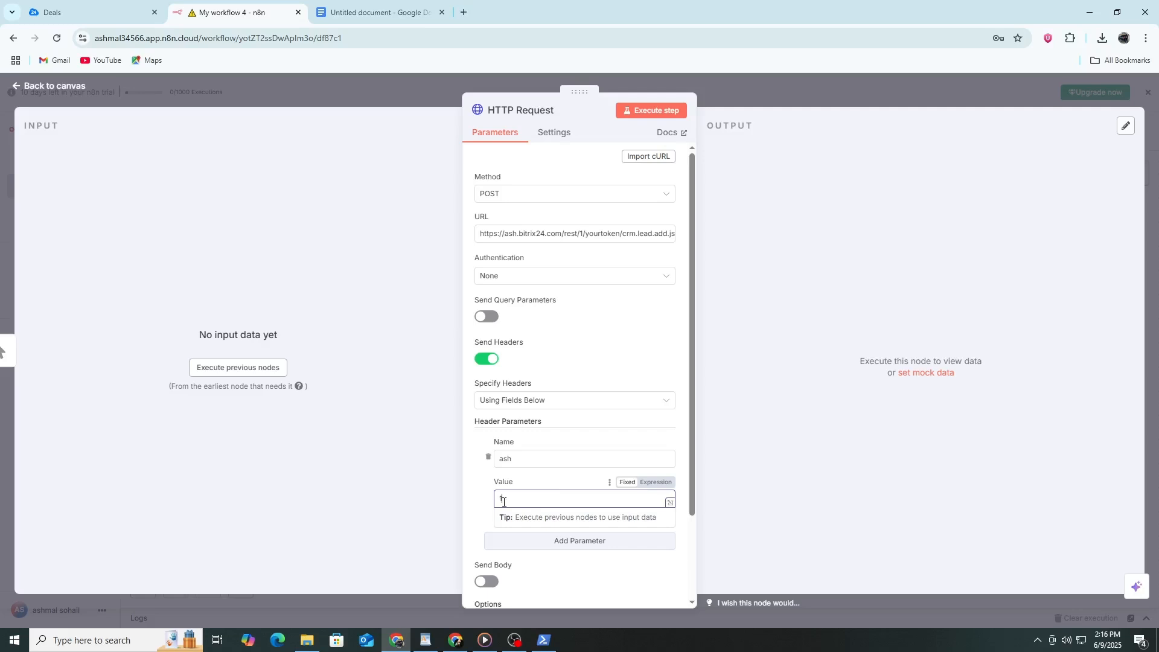
click(486, 476)
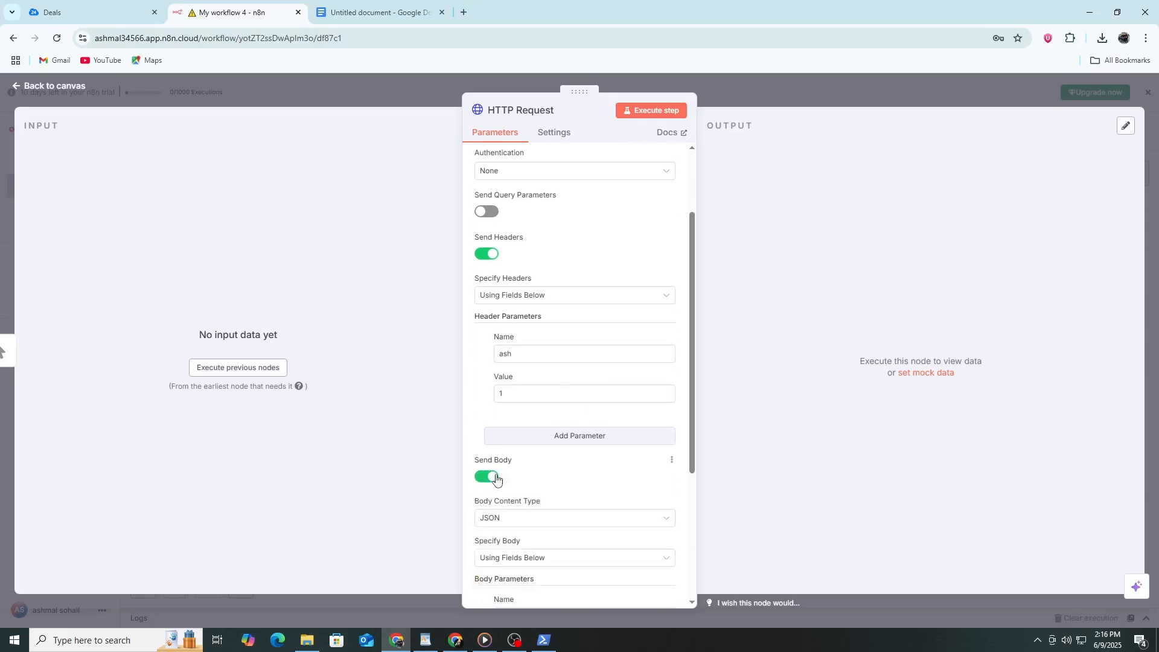
scroll(down, 3)
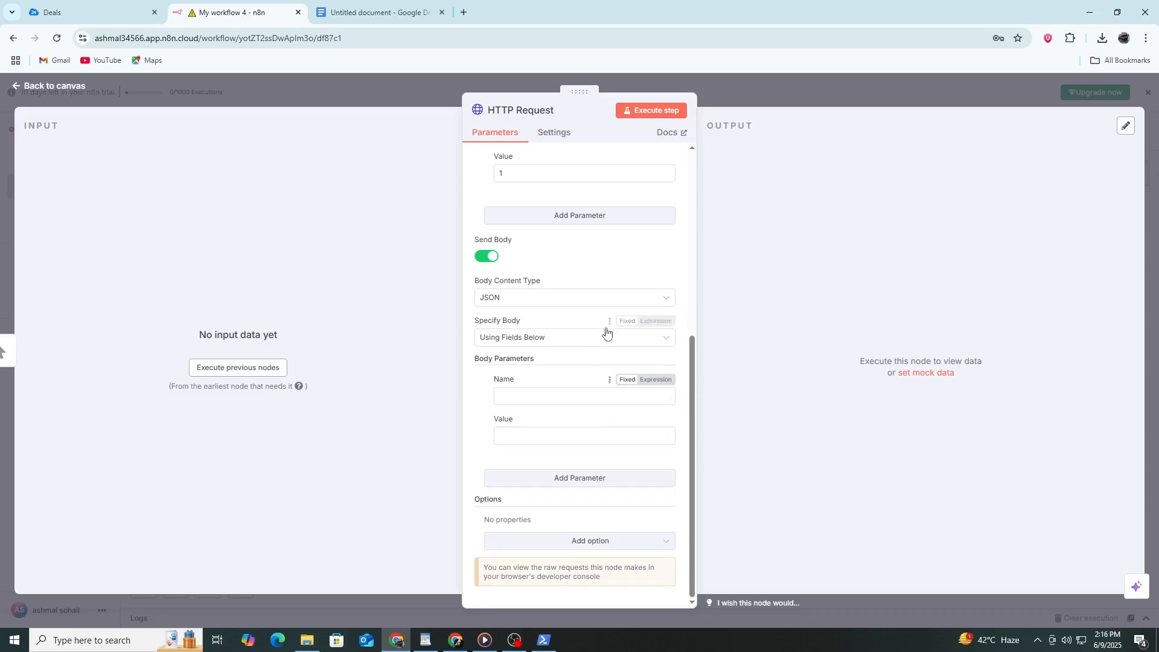
click(574, 337)
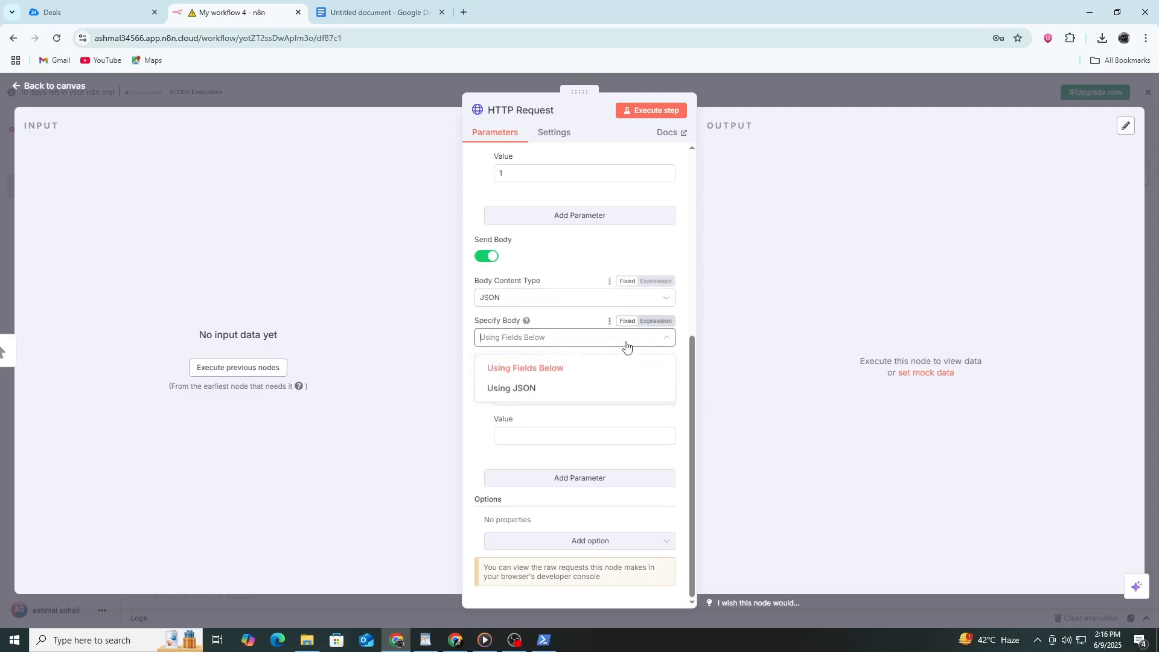
click(511, 387)
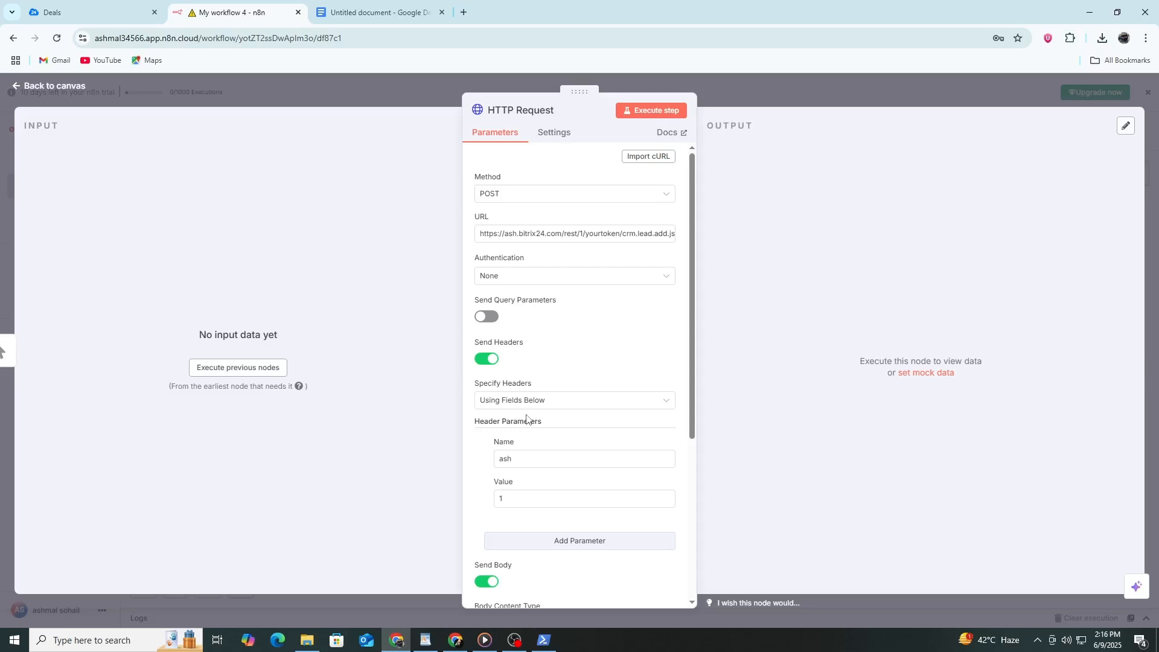
mouse_move(526, 414)
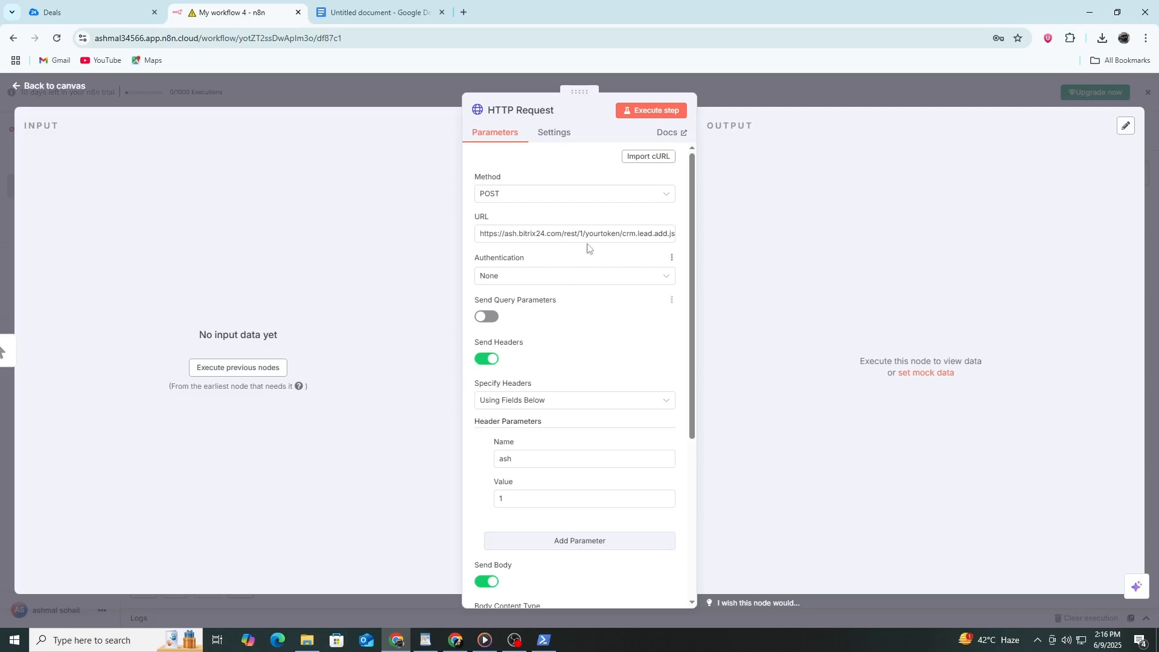
mouse_move(649, 110)
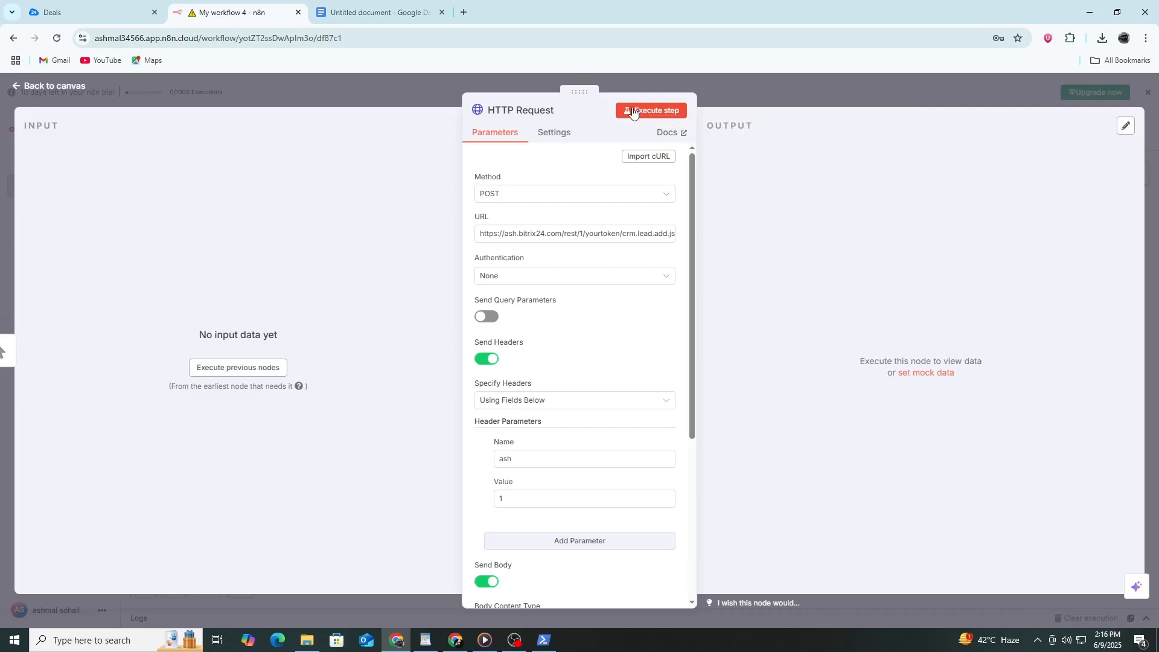
mouse_move(651, 110)
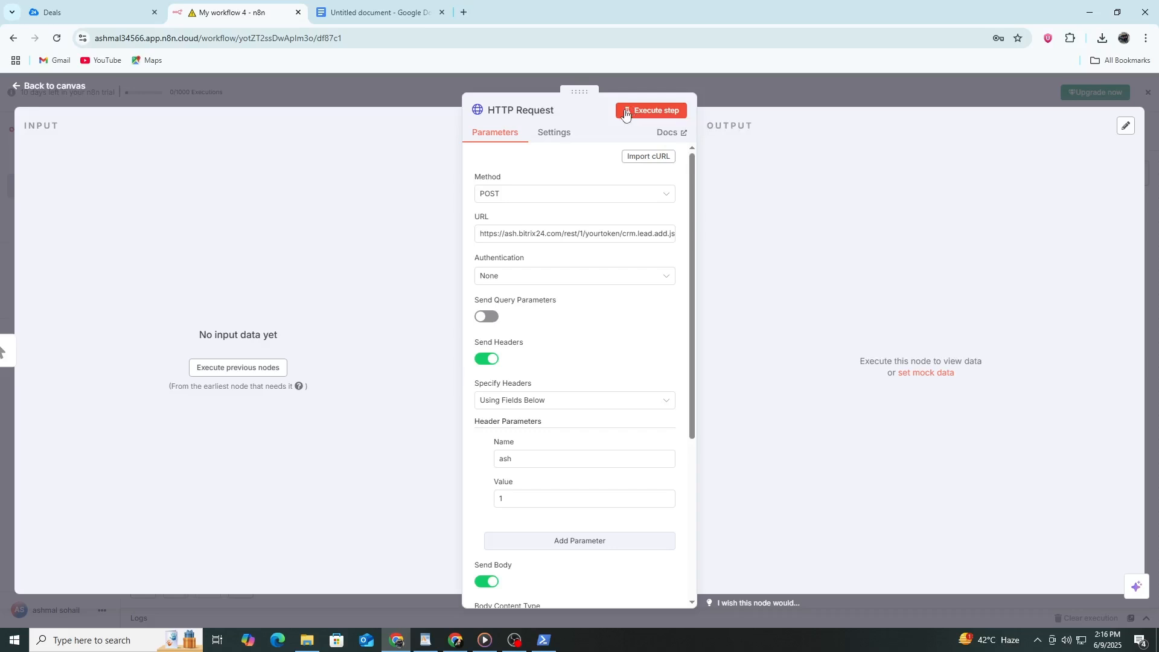
mouse_move(654, 111)
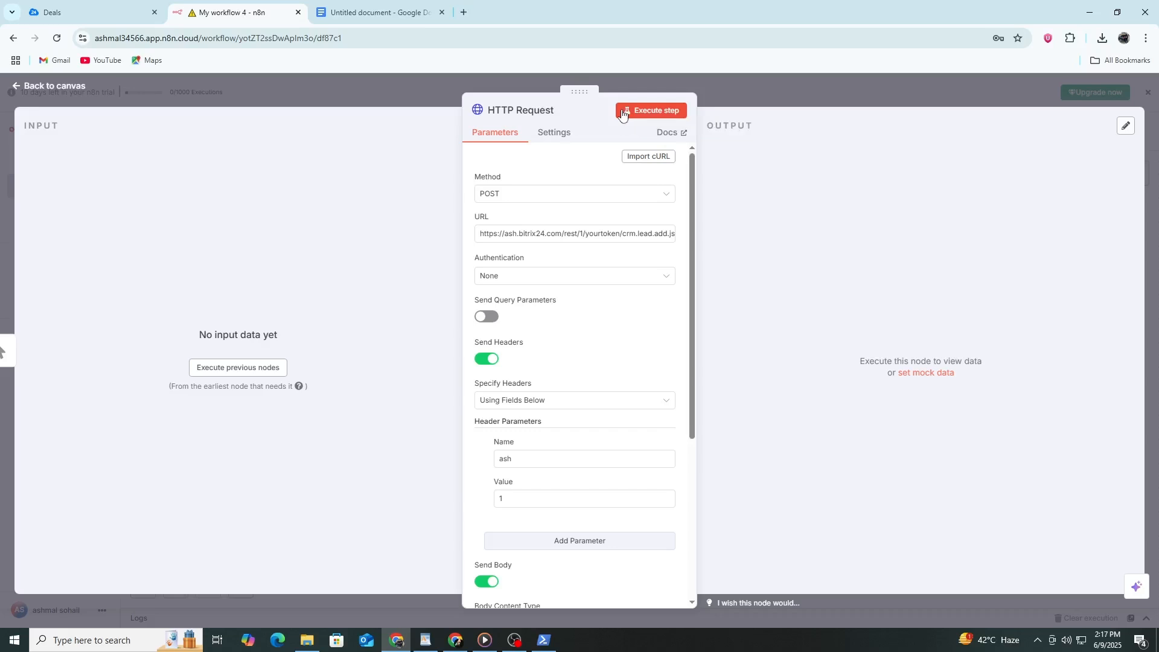
mouse_move(609, 121)
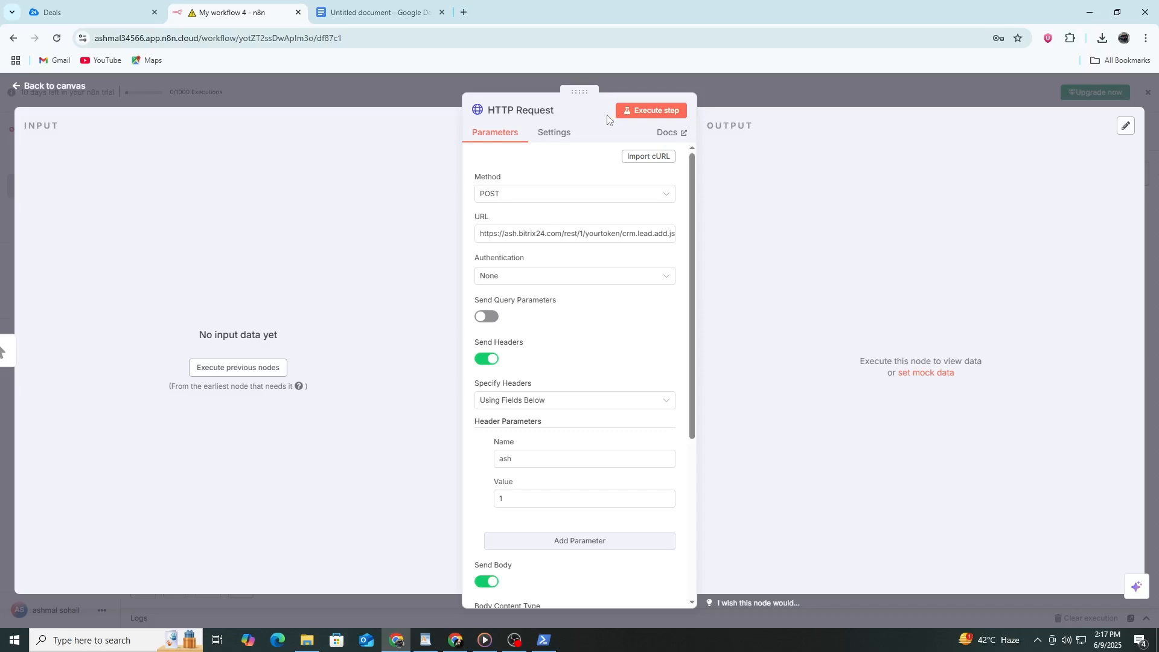